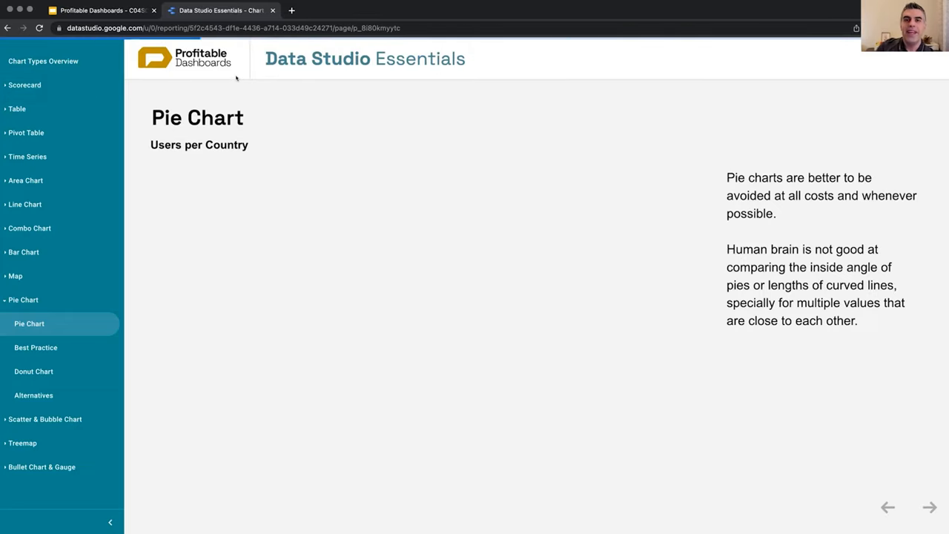
mouse_move(363, 311)
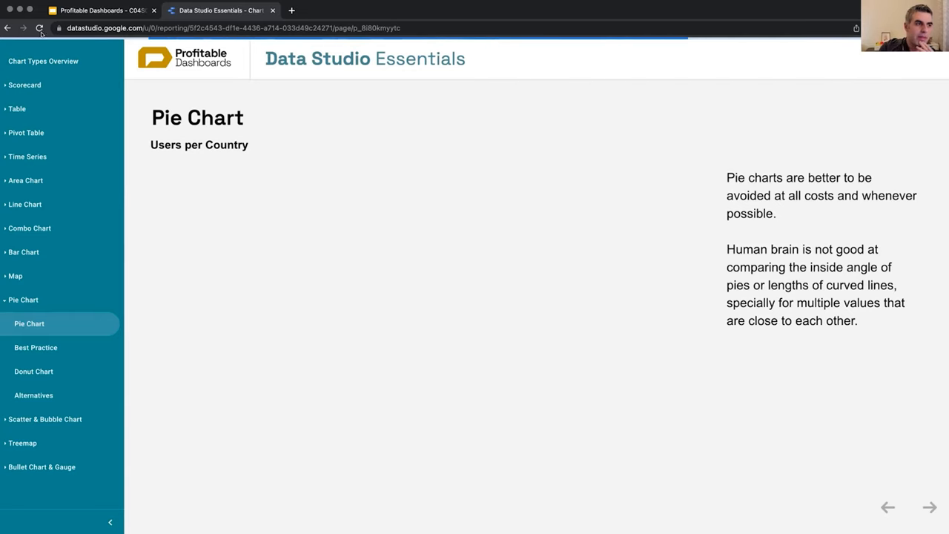
- View the pie chart best-practice page's four labelled-percentage charts, then move on to Donut Chart
click(38, 28)
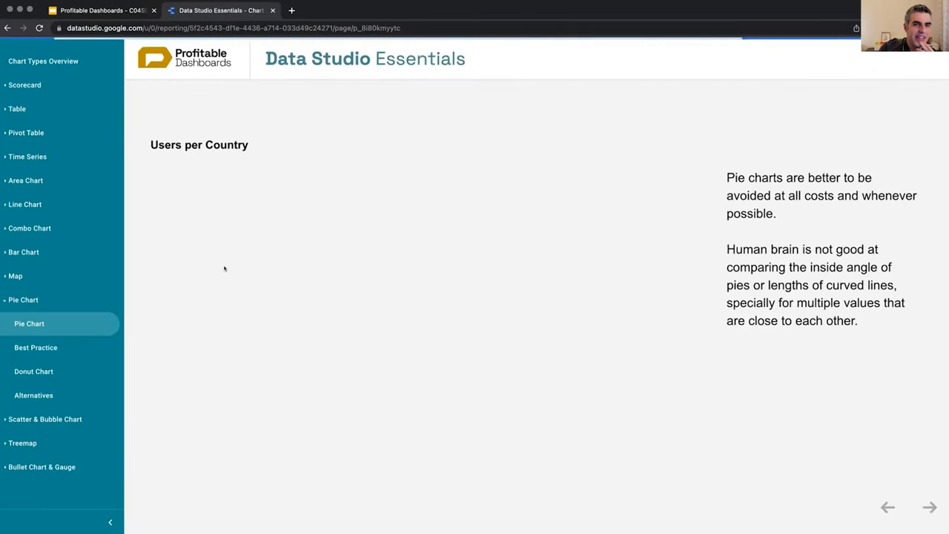
mouse_move(548, 267)
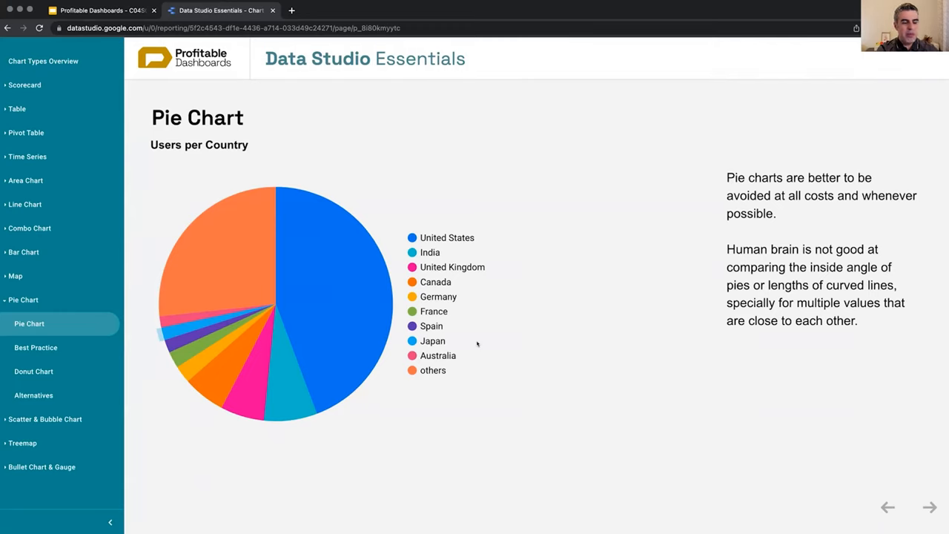
mouse_move(423, 344)
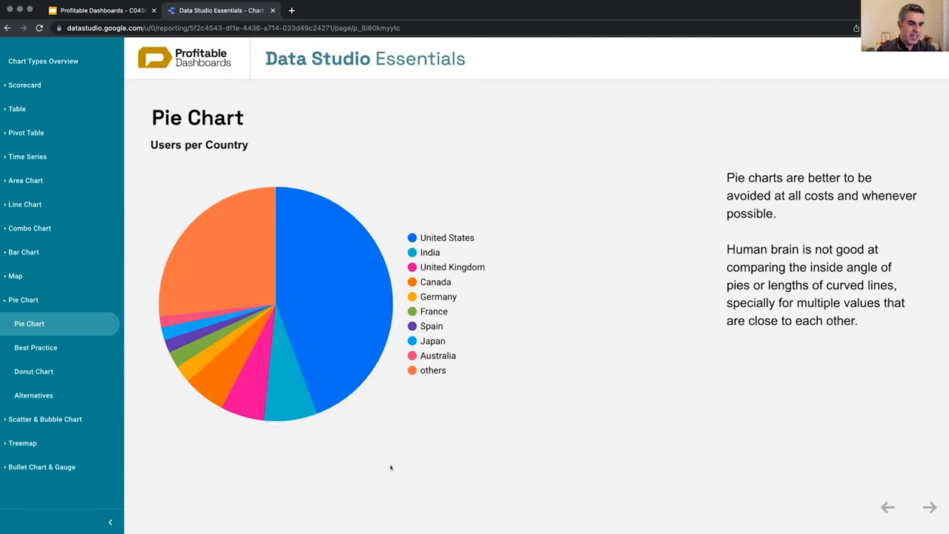
mouse_move(259, 356)
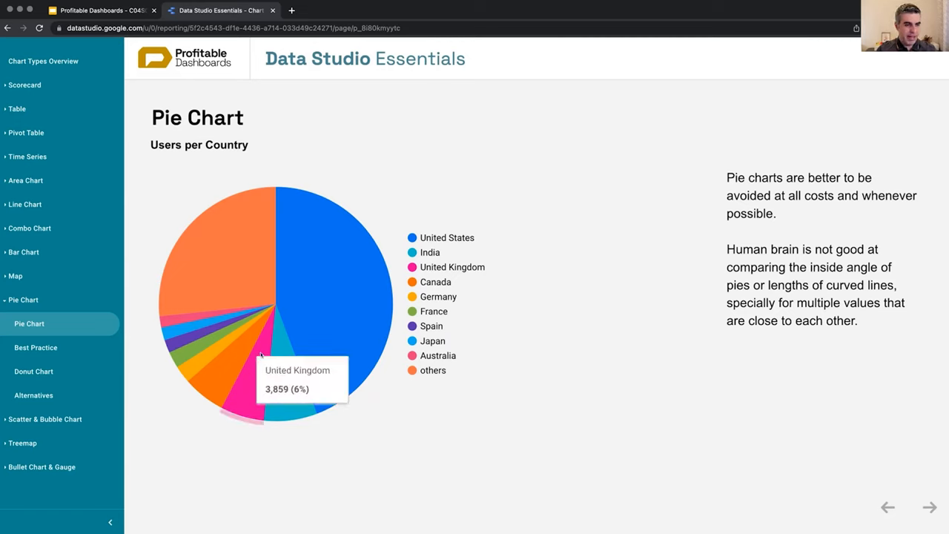
mouse_move(255, 503)
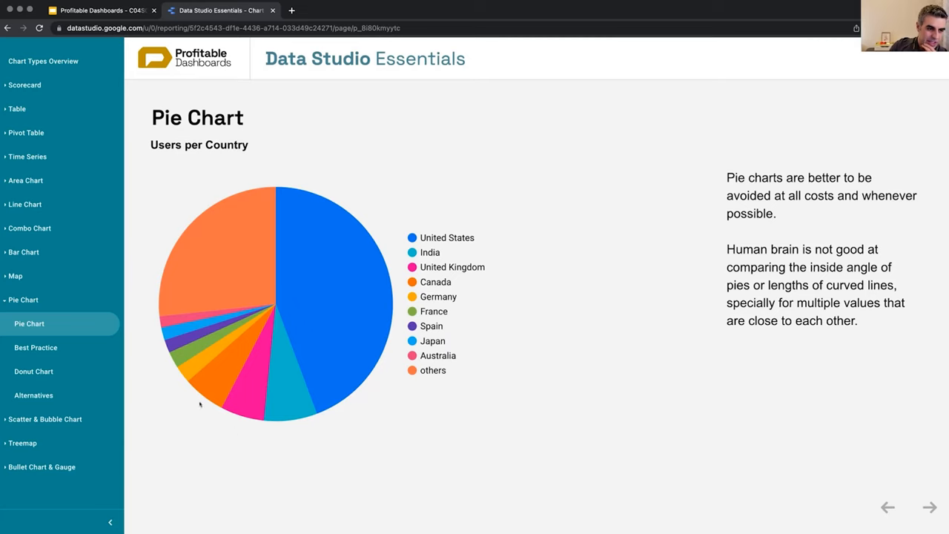
mouse_move(191, 394)
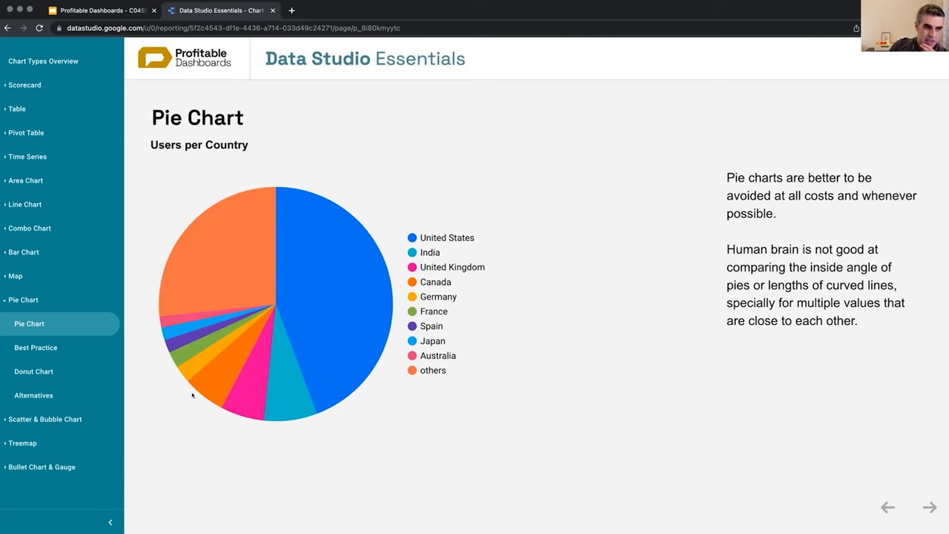
mouse_move(160, 347)
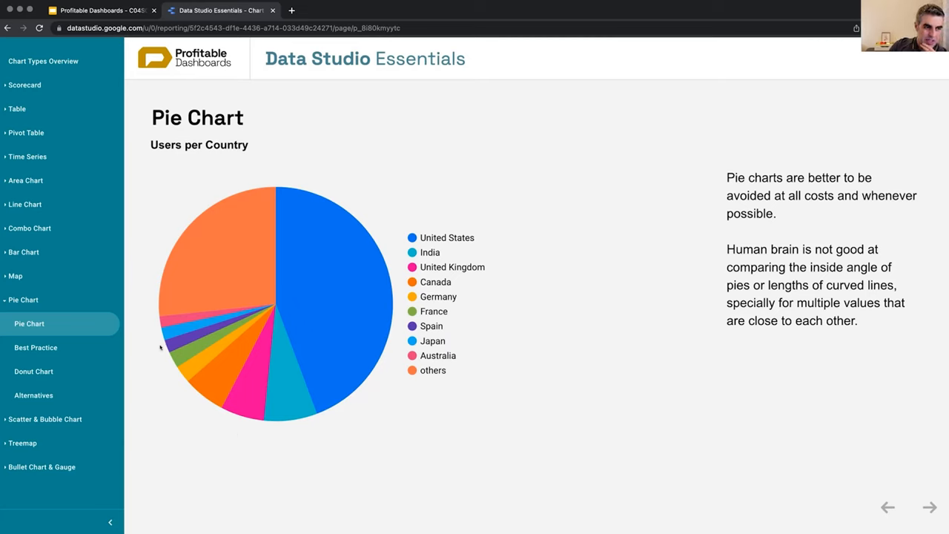
mouse_move(321, 487)
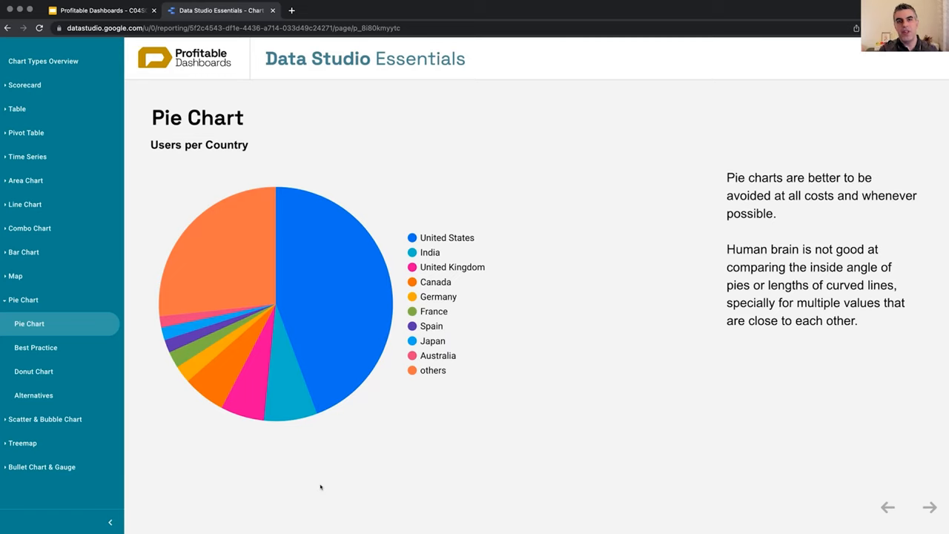
mouse_move(353, 474)
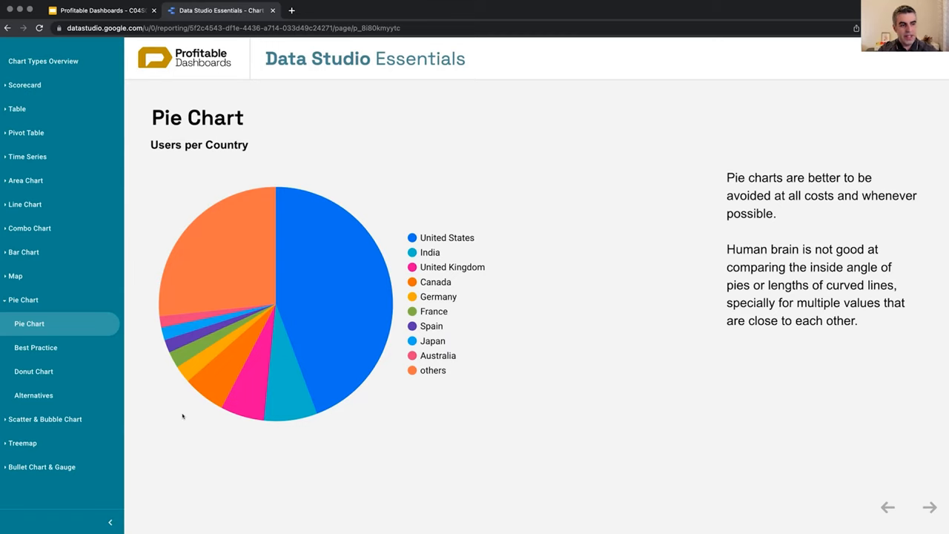
click(36, 347)
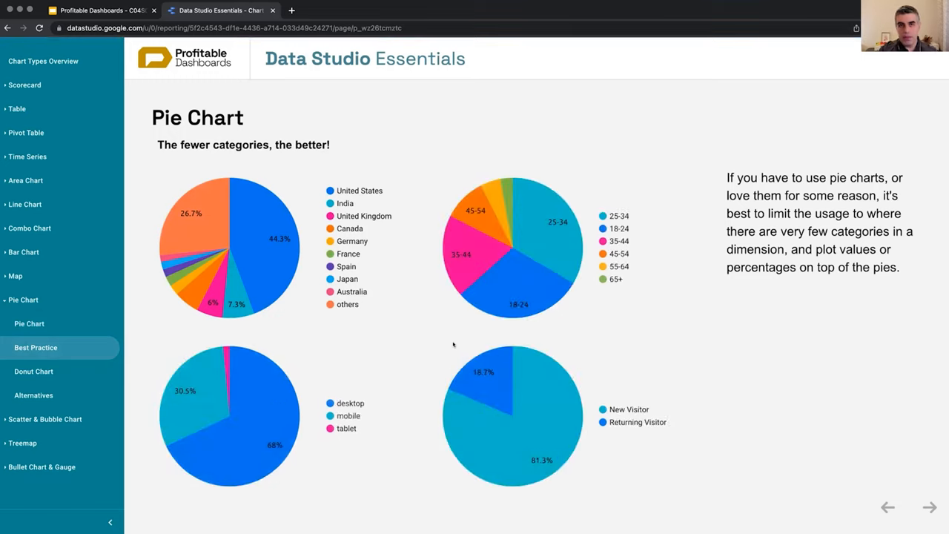
mouse_move(697, 450)
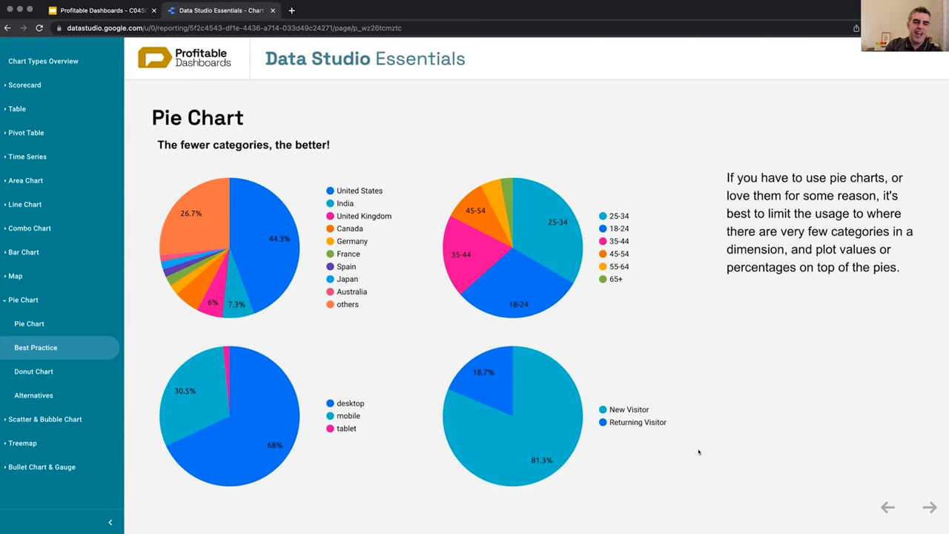
mouse_move(413, 361)
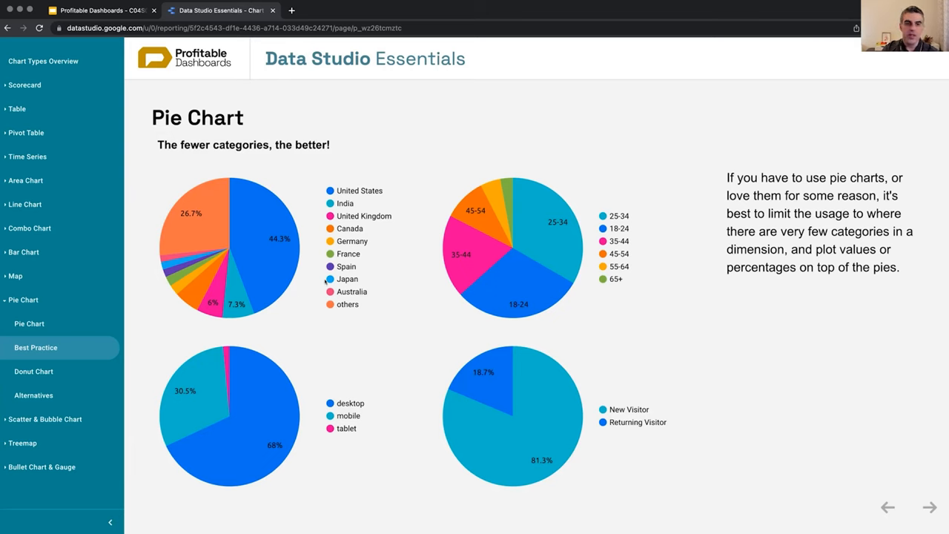
mouse_move(505, 300)
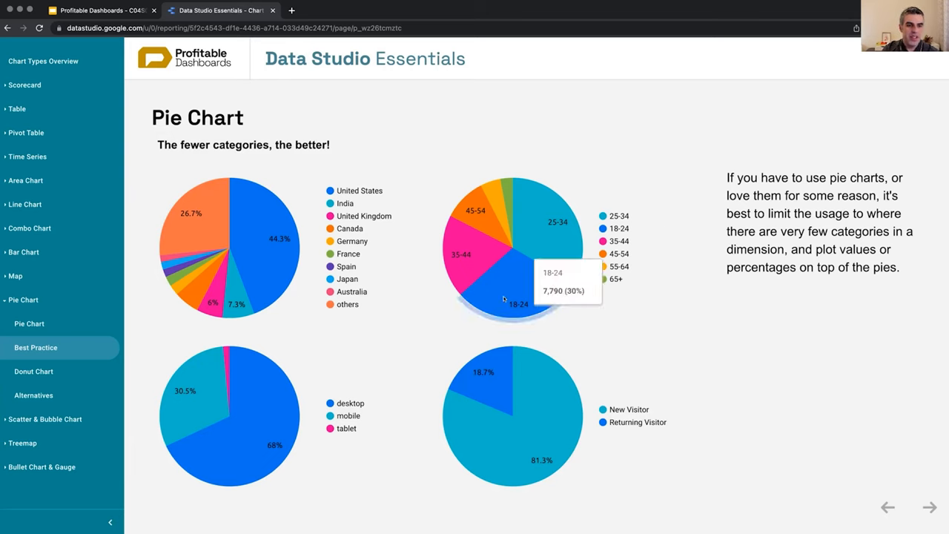
mouse_move(631, 306)
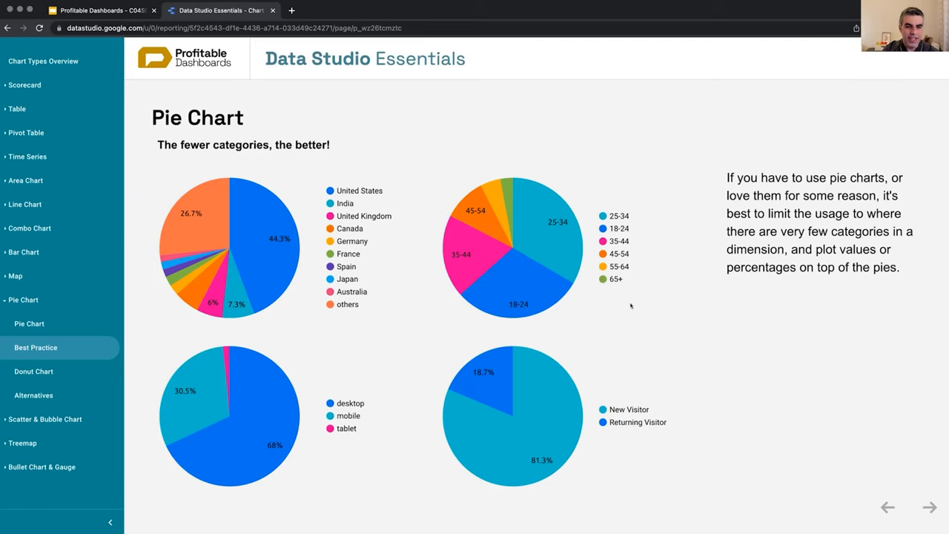
mouse_move(345, 497)
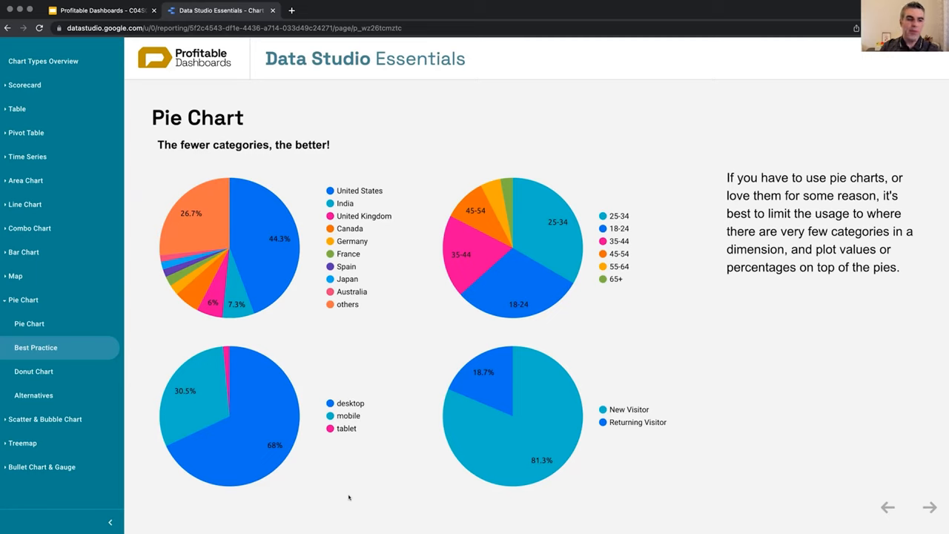
mouse_move(185, 412)
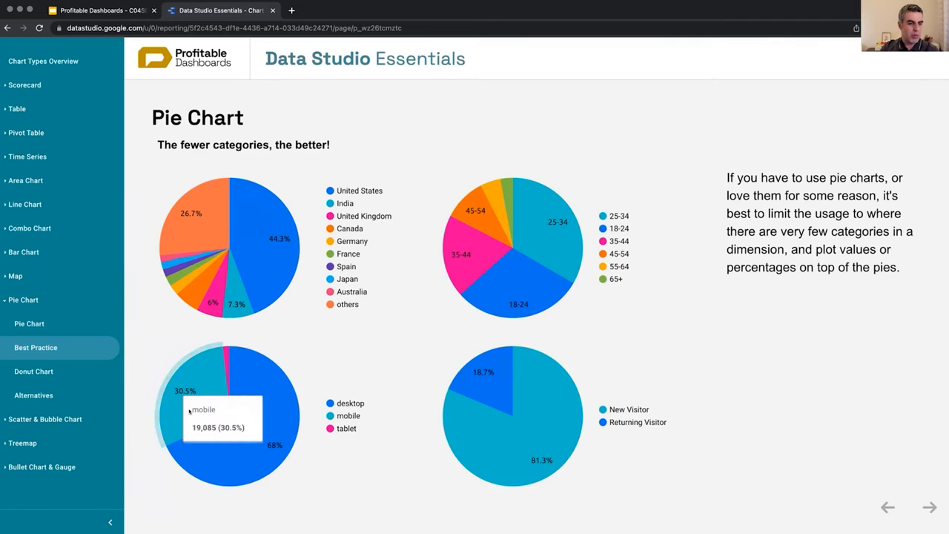
mouse_move(225, 387)
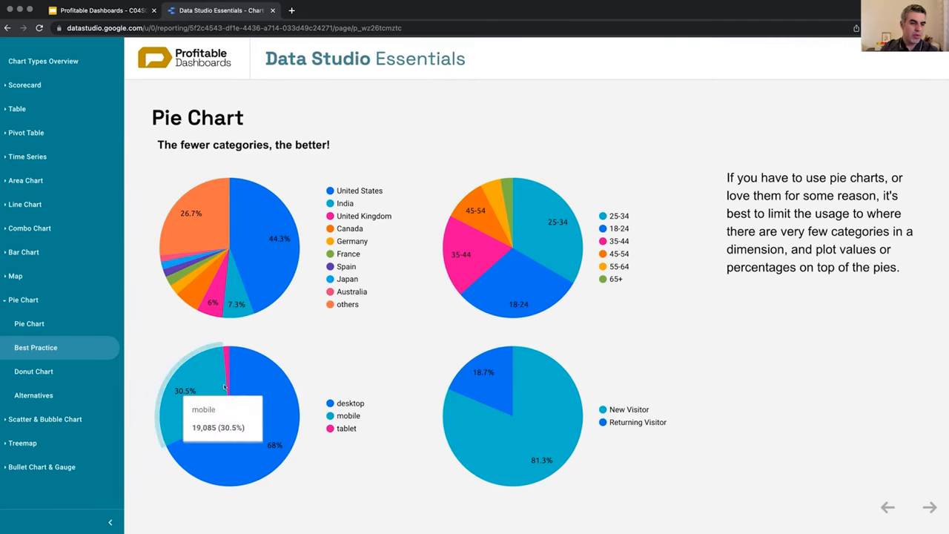
mouse_move(299, 480)
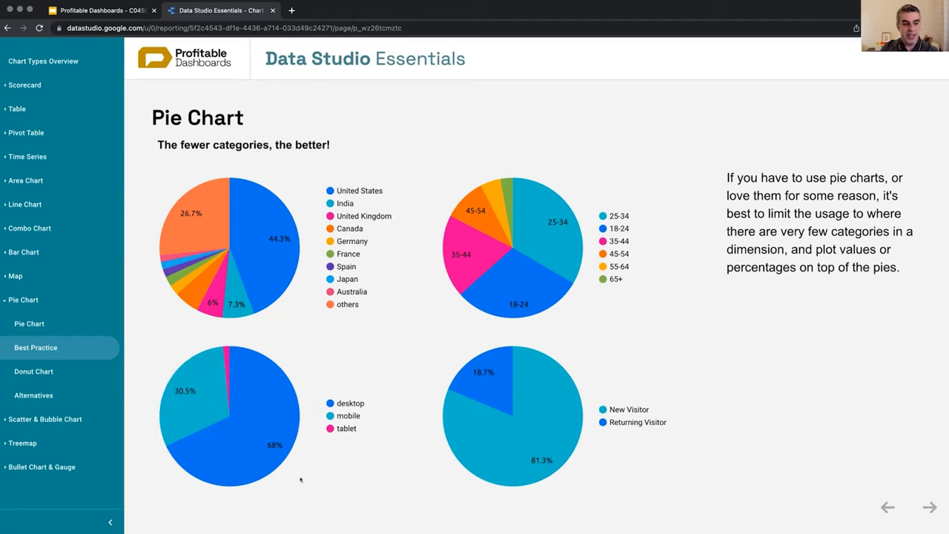
mouse_move(274, 445)
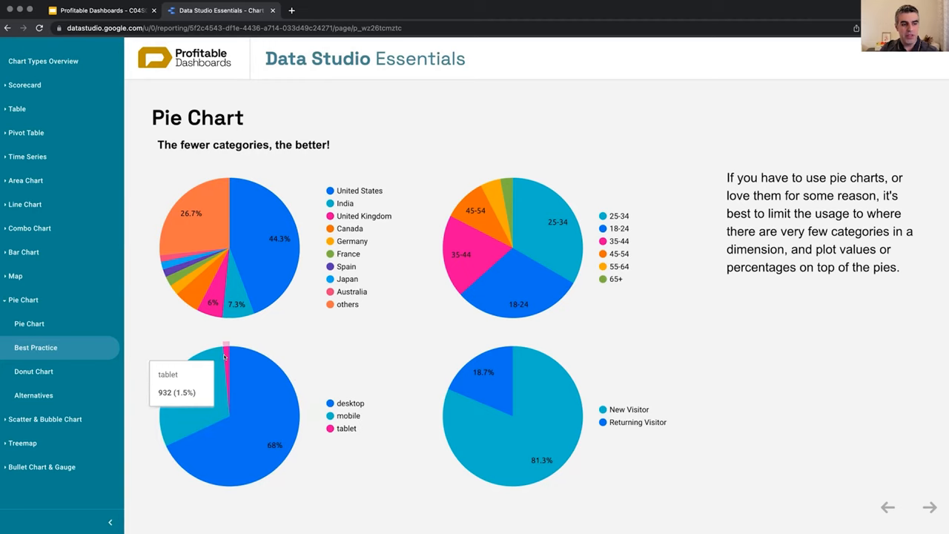
mouse_move(528, 436)
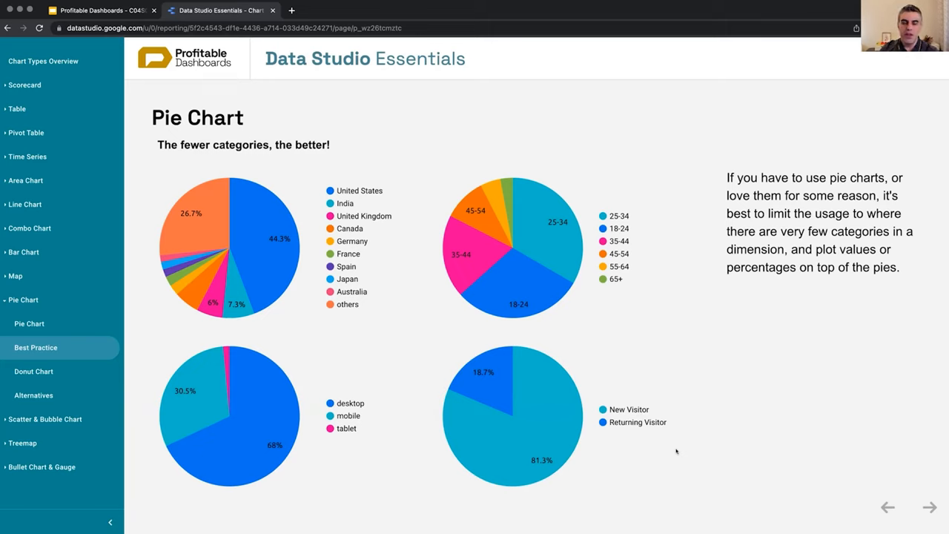
mouse_move(655, 458)
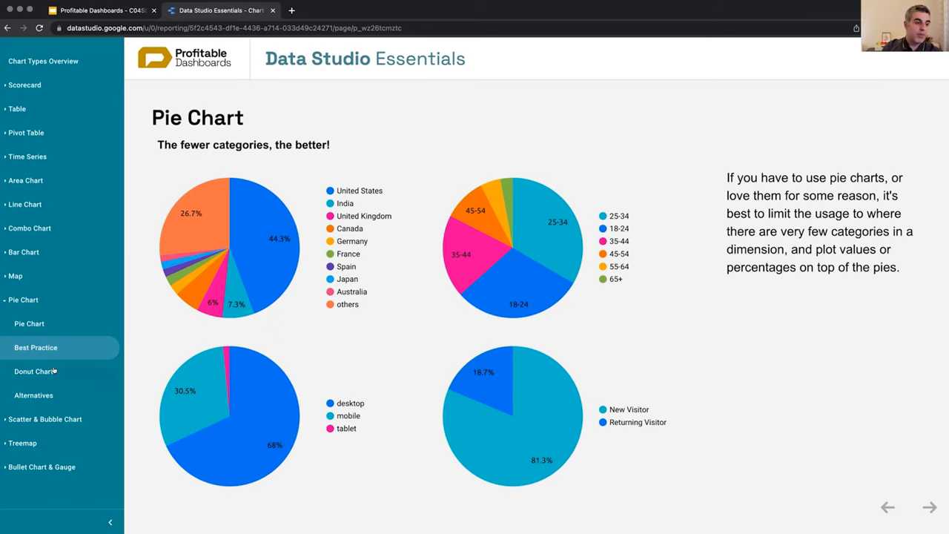
mouse_move(482, 371)
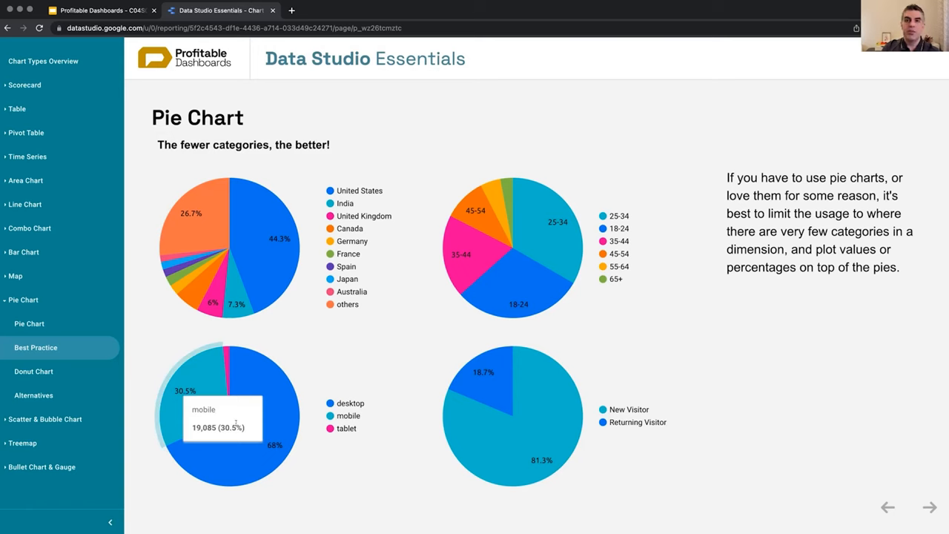
click(32, 370)
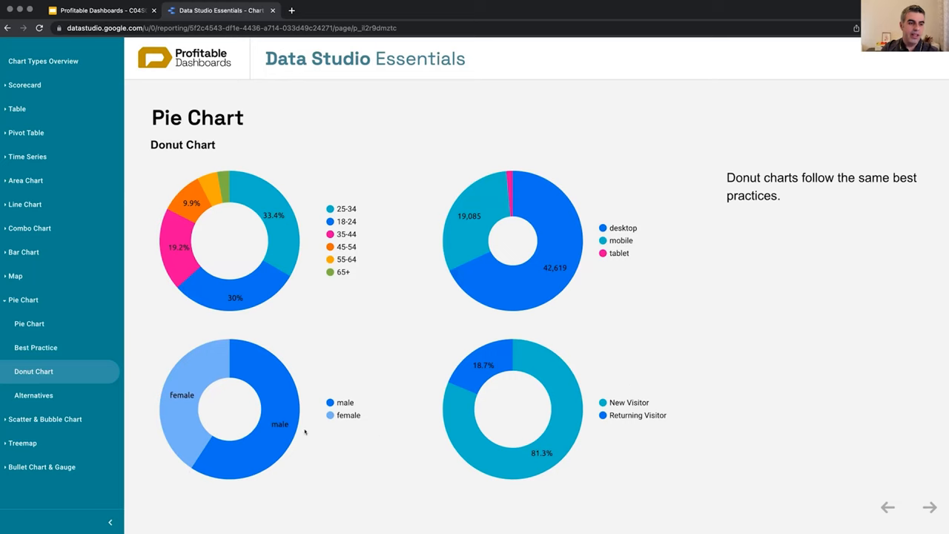
mouse_move(656, 365)
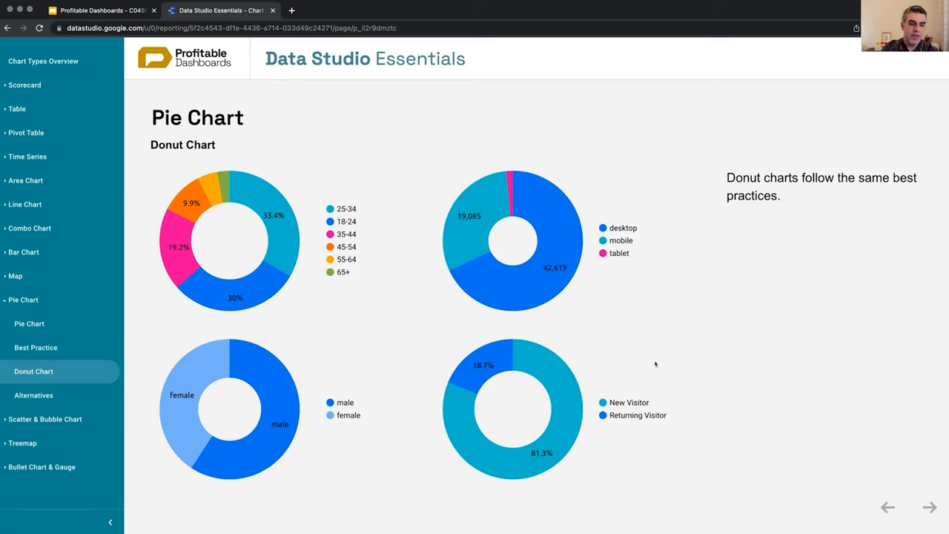
mouse_move(556, 453)
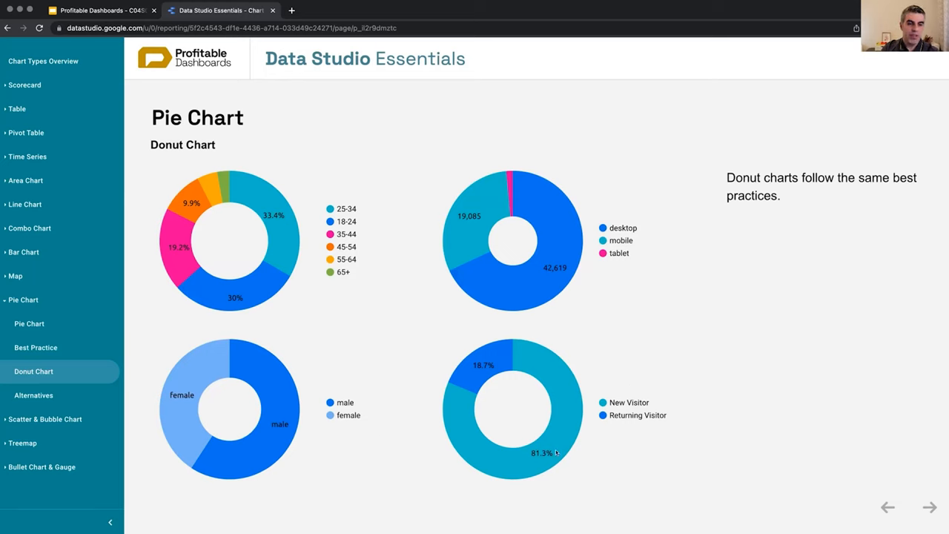
mouse_move(475, 379)
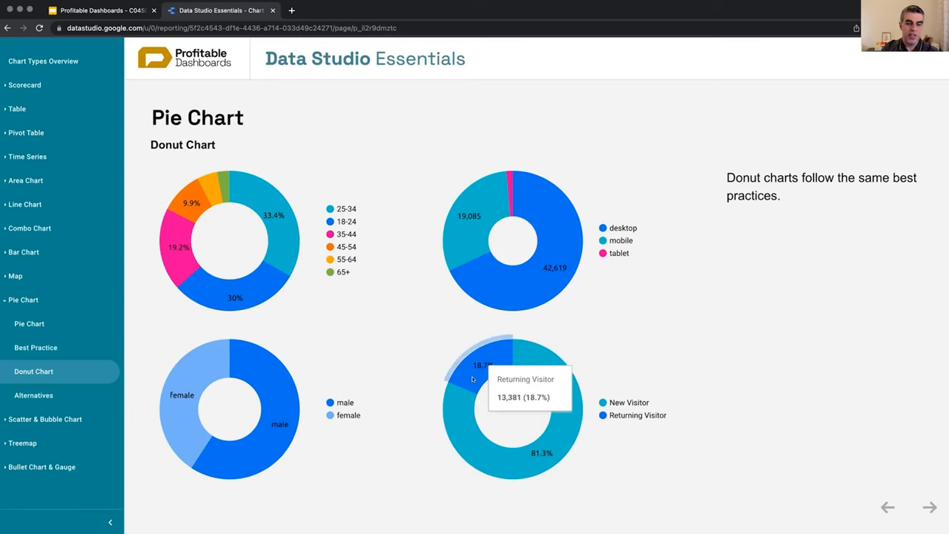
mouse_move(350, 466)
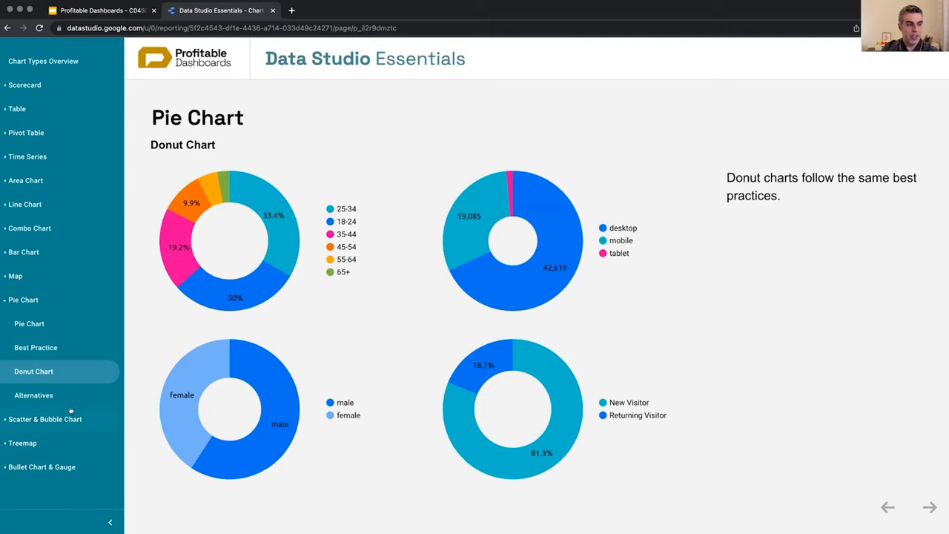
mouse_move(130, 388)
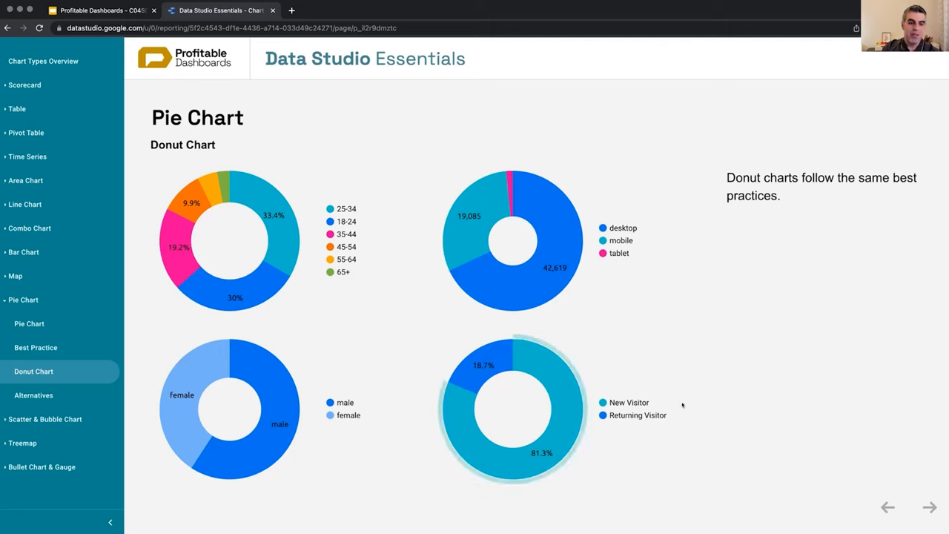
mouse_move(694, 408)
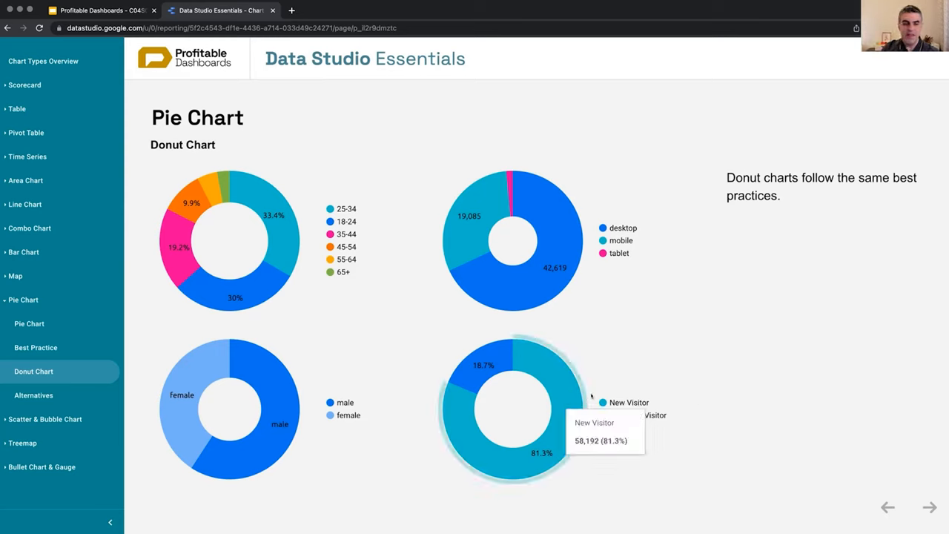
mouse_move(664, 449)
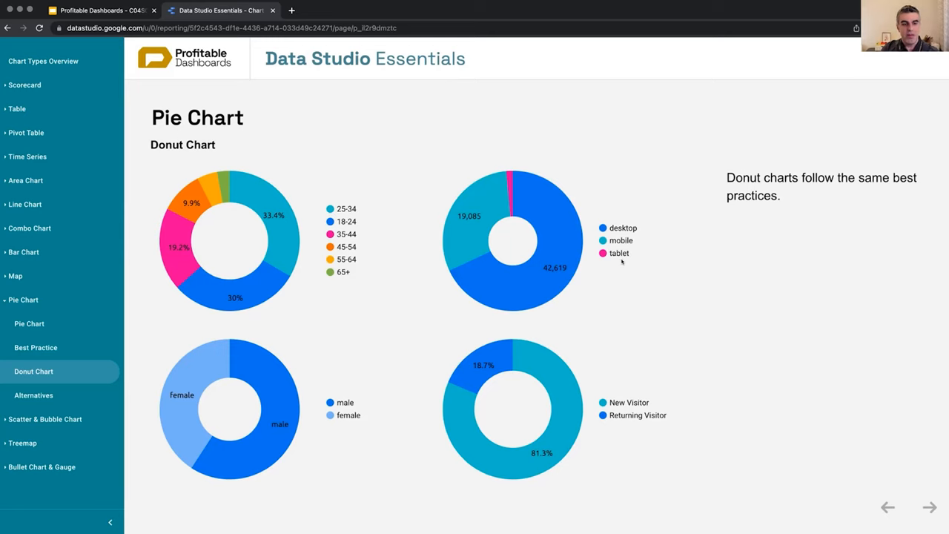
mouse_move(320, 364)
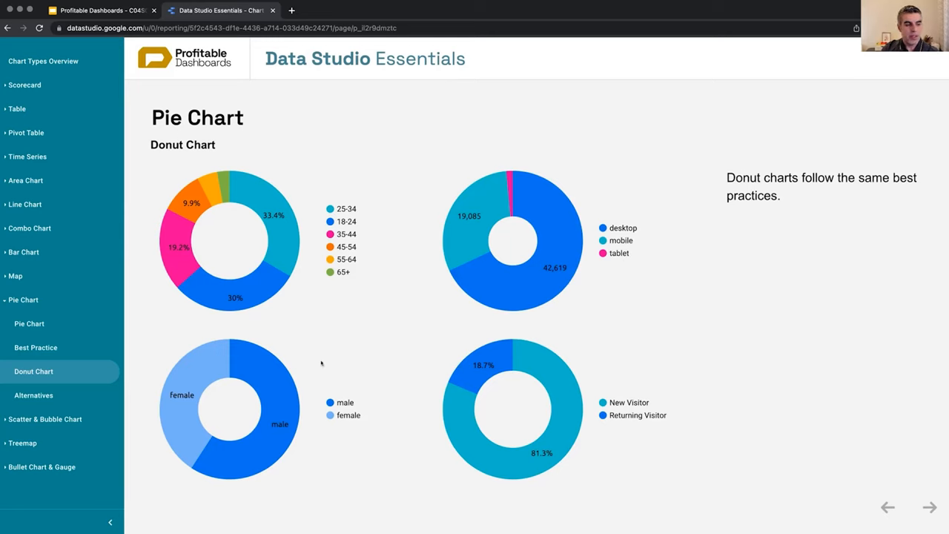
mouse_move(151, 330)
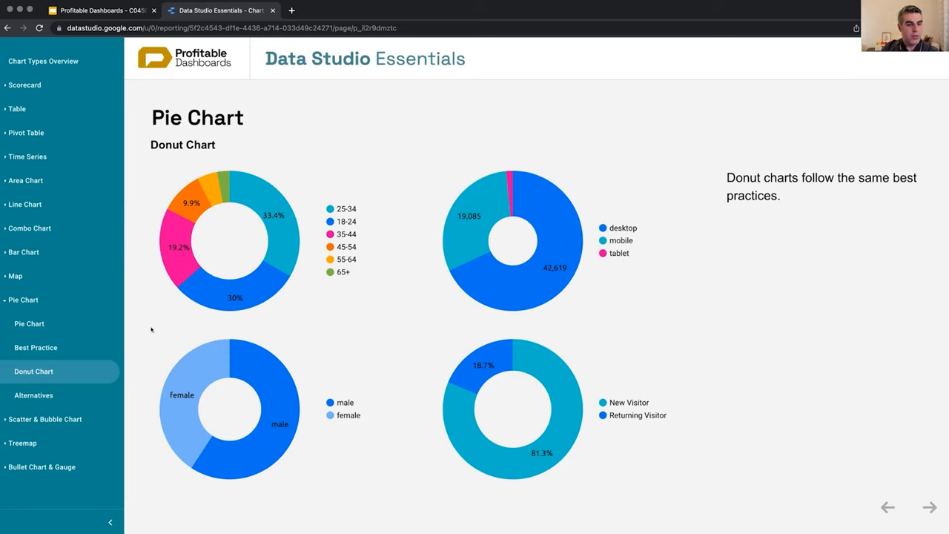
- View the Alternatives page setting the age pie chart beside column and stacked-bar versions
click(32, 394)
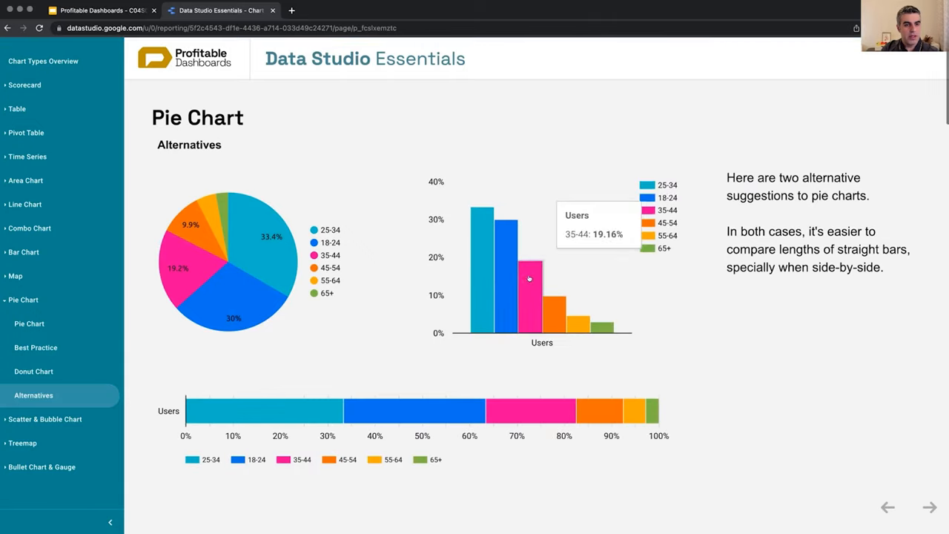
mouse_move(573, 284)
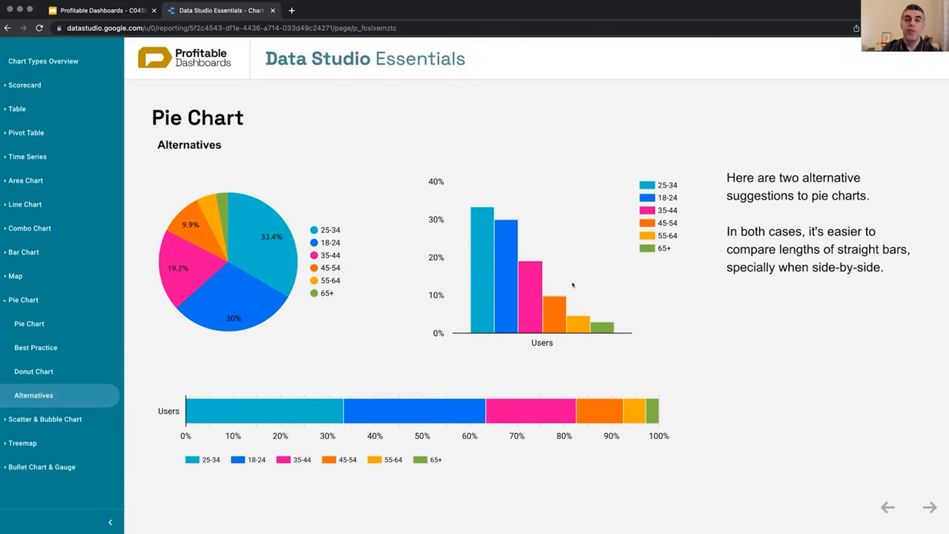
mouse_move(572, 291)
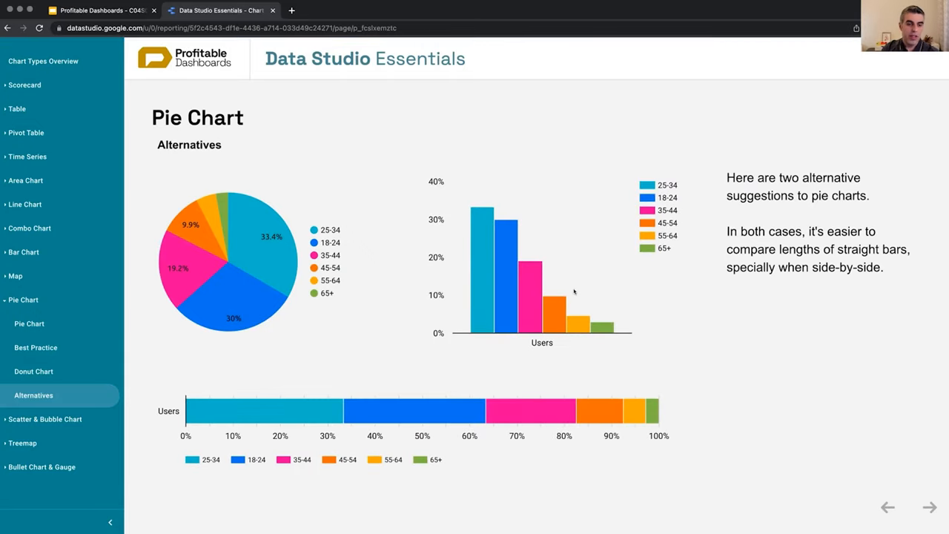
mouse_move(552, 312)
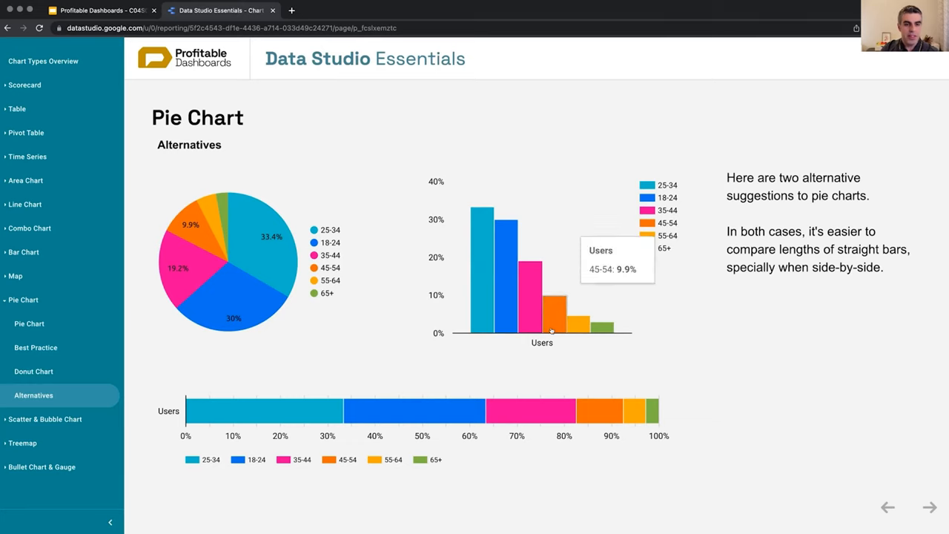
mouse_move(384, 339)
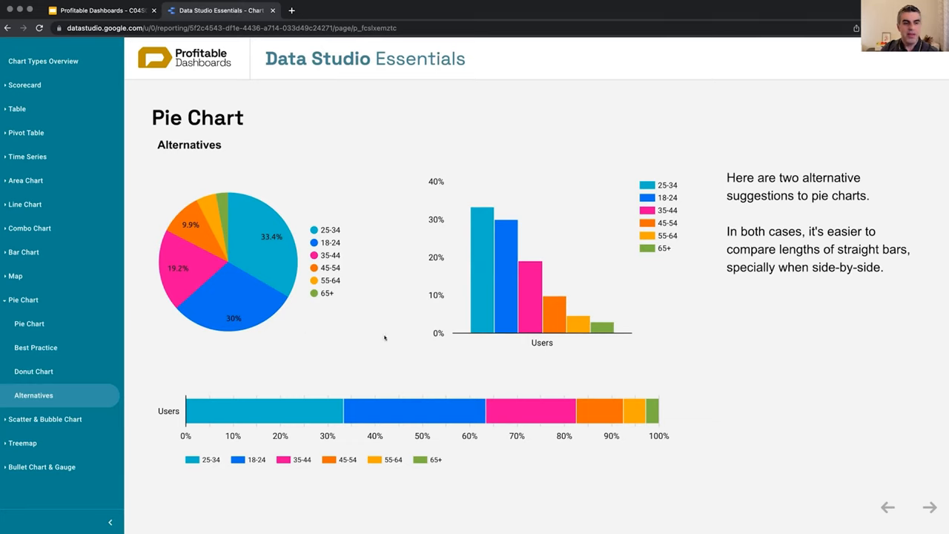
mouse_move(462, 360)
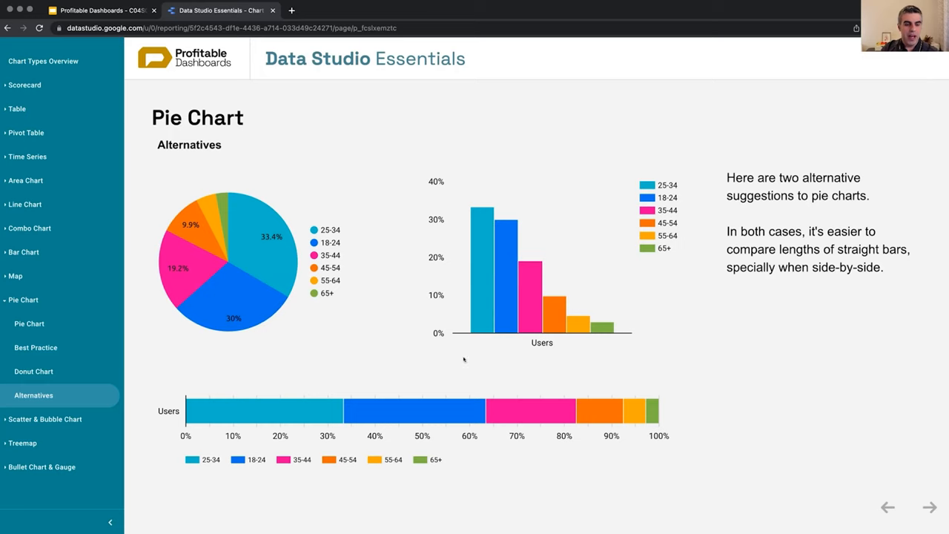
mouse_move(325, 344)
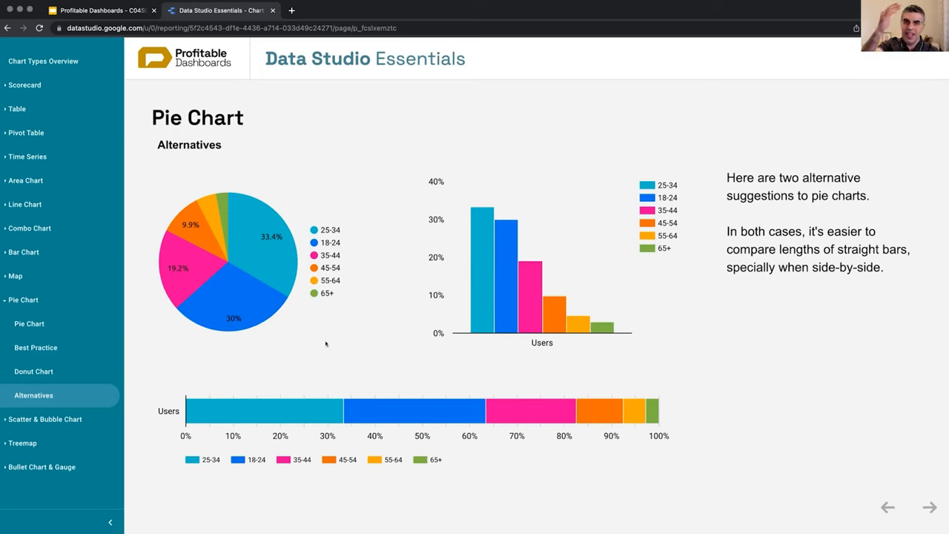
mouse_move(382, 347)
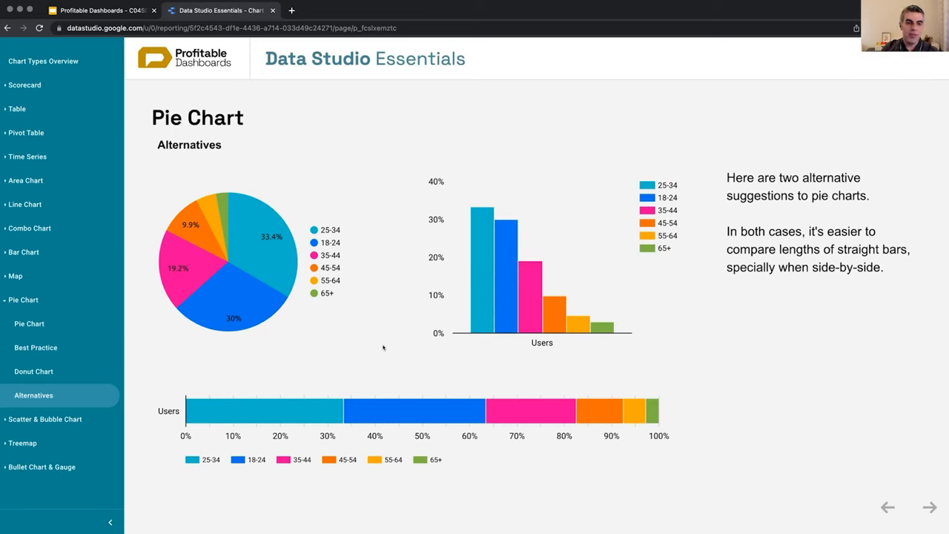
mouse_move(460, 353)
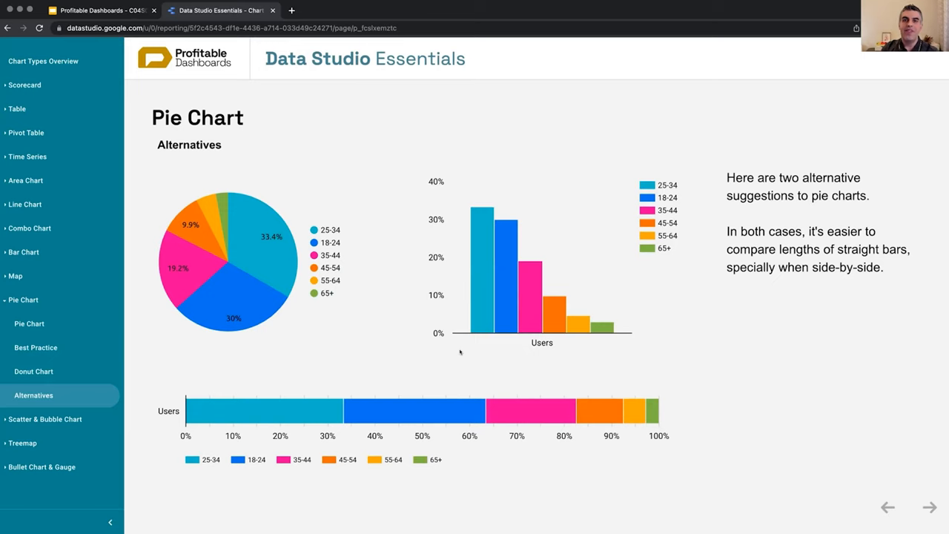
mouse_move(689, 330)
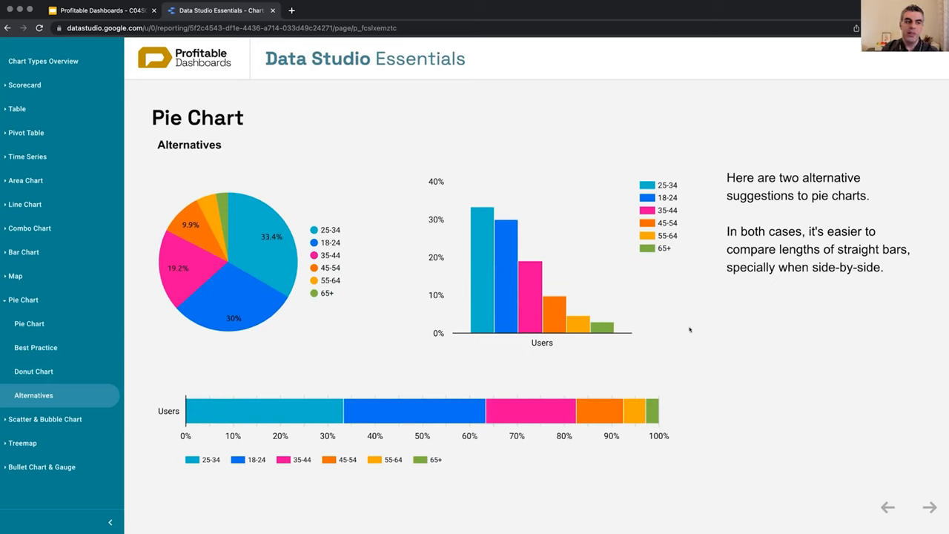
mouse_move(578, 323)
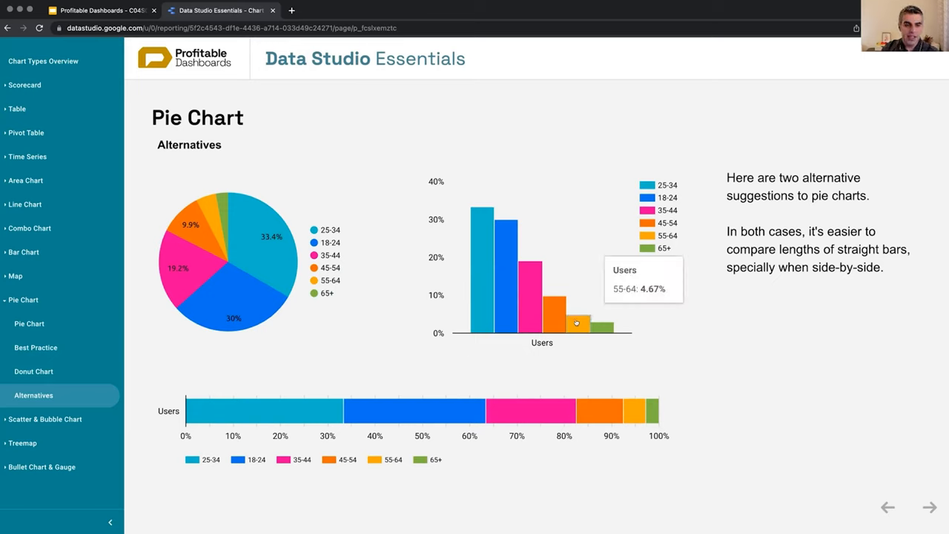
mouse_move(448, 184)
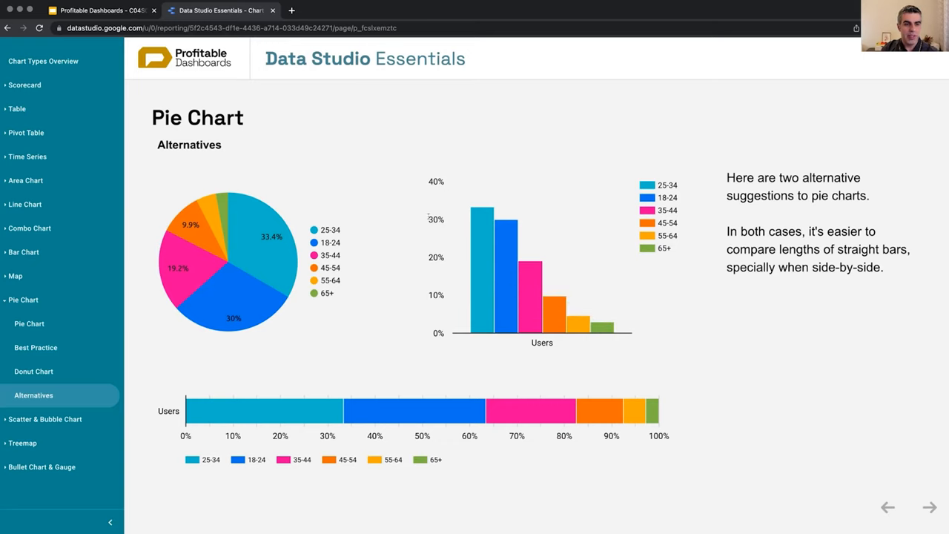
mouse_move(635, 344)
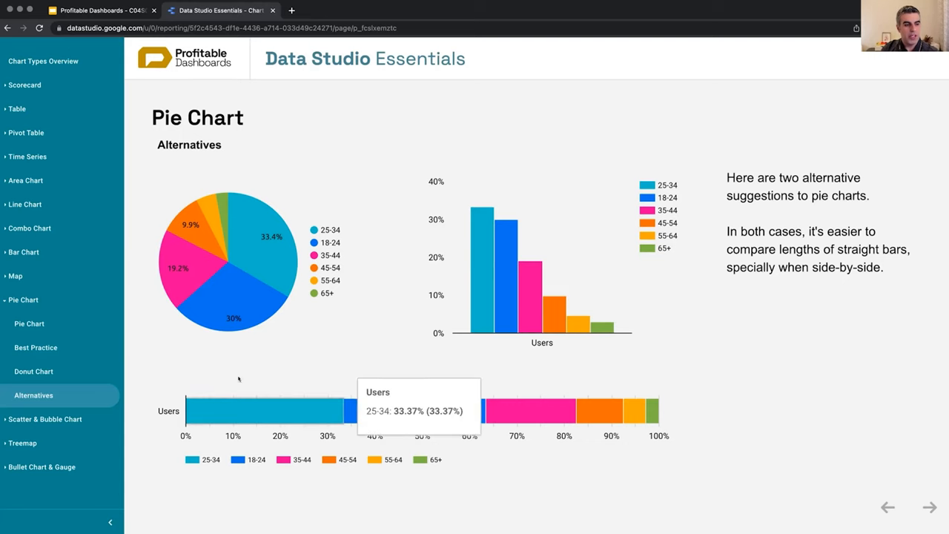
scroll(down, 3)
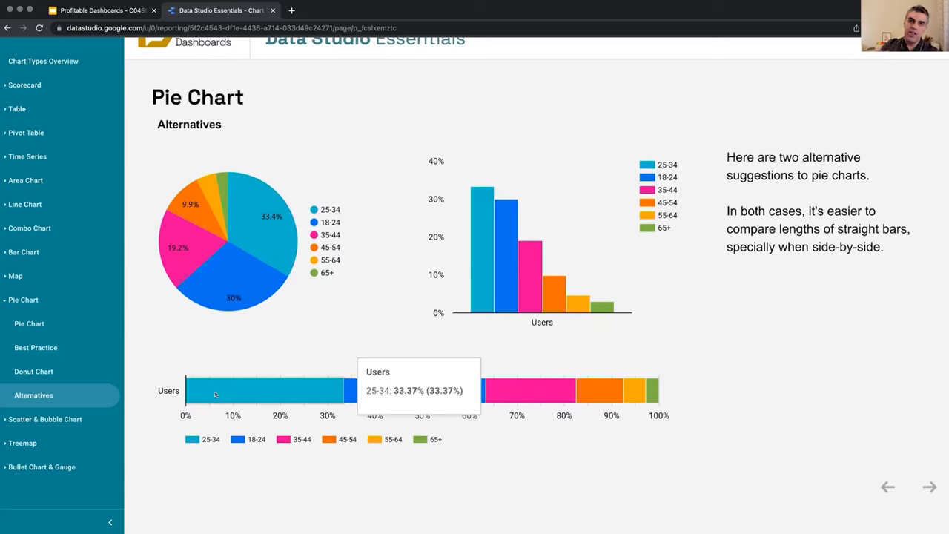
mouse_move(523, 480)
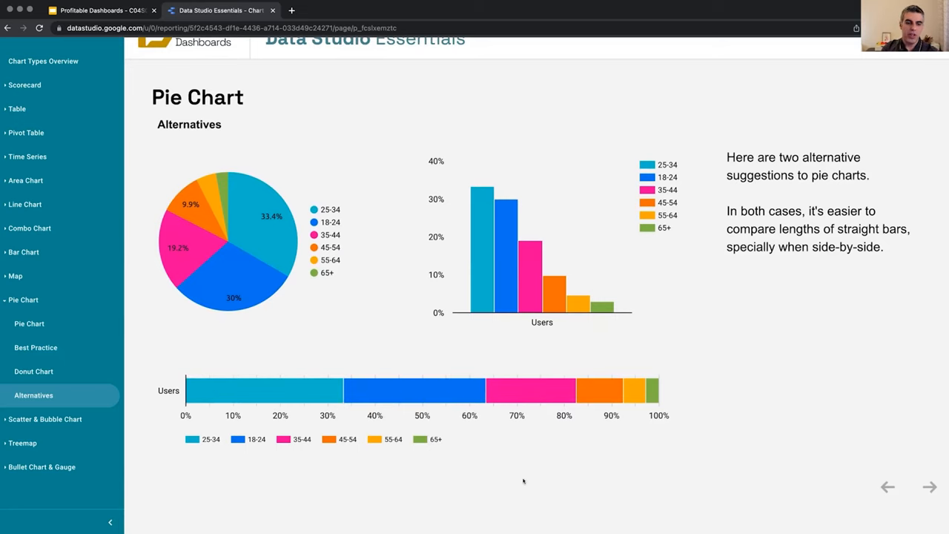
mouse_move(181, 245)
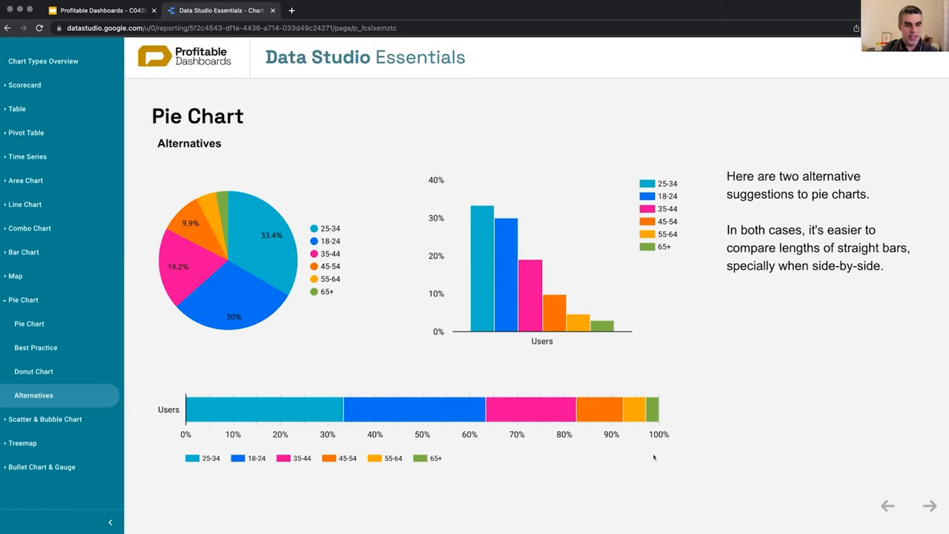
mouse_move(462, 449)
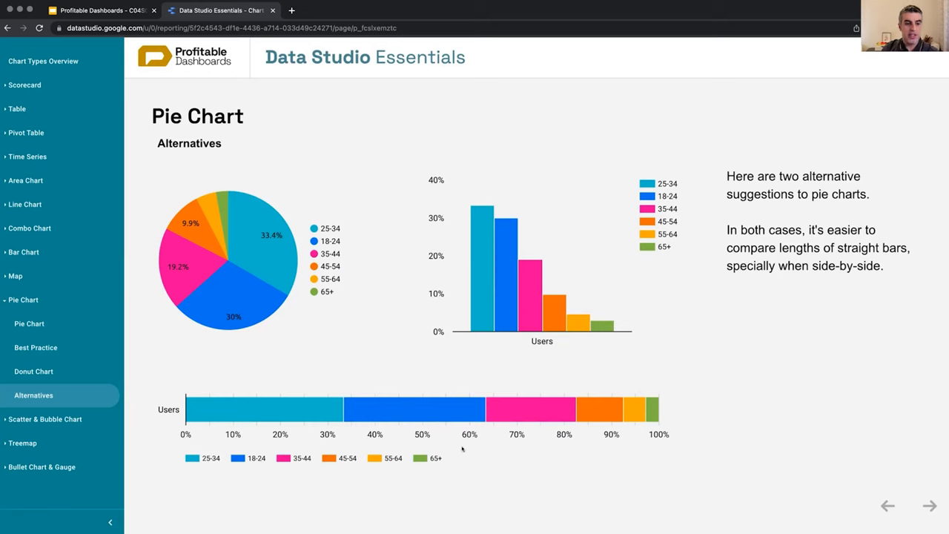